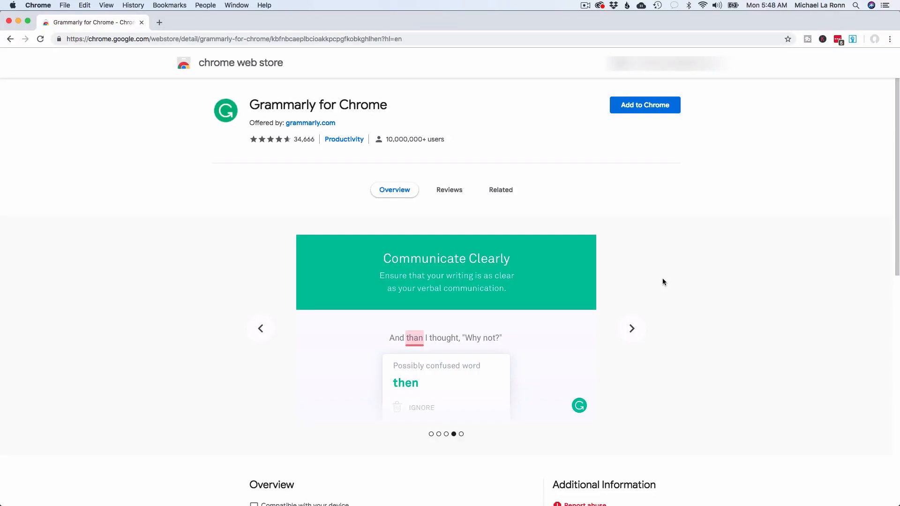
Step: Browse the preview slides, then add Grammarly for Chrome and accept its permissions
{"action": "left_click", "coordinate": [631, 328]}
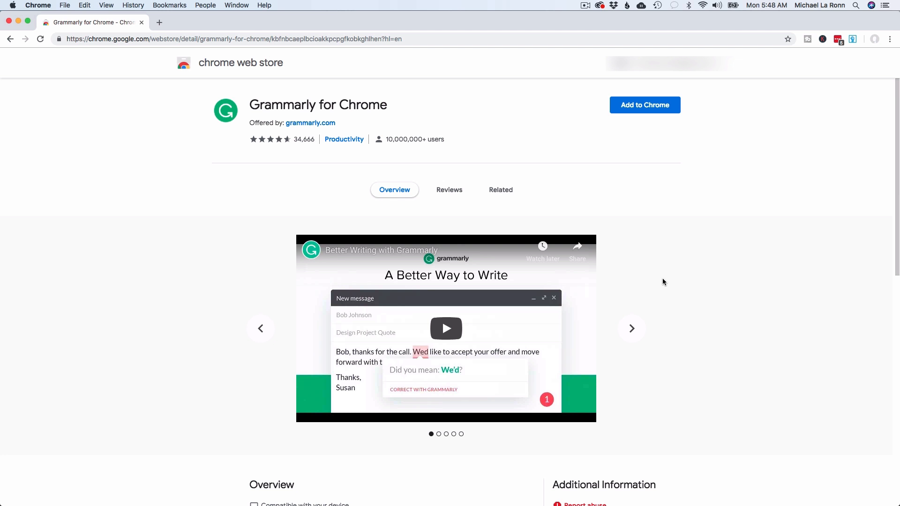
{"action": "left_click", "coordinate": [631, 328]}
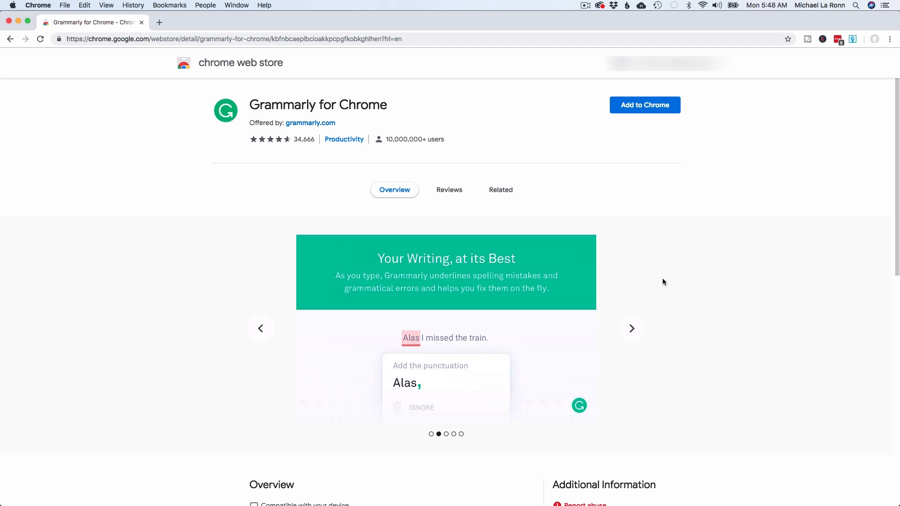
{"action": "mouse_move", "coordinate": [660, 302]}
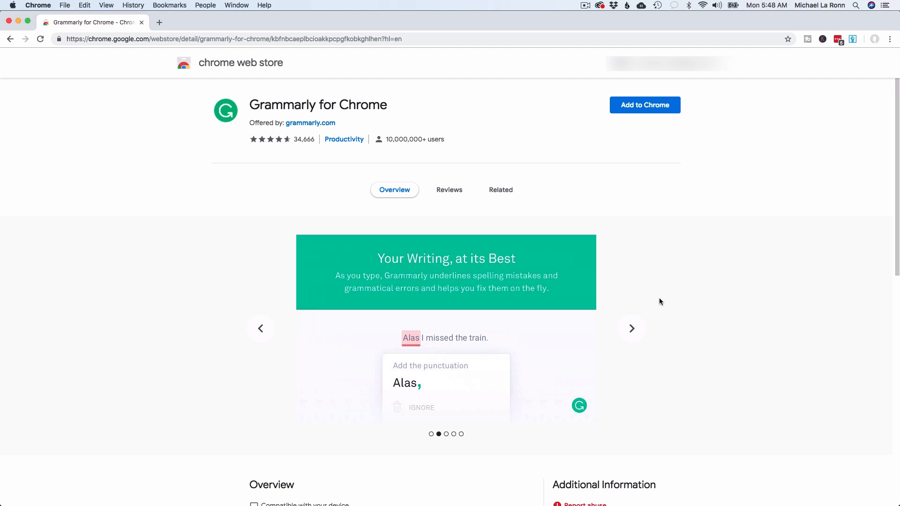
{"action": "mouse_move", "coordinate": [664, 292]}
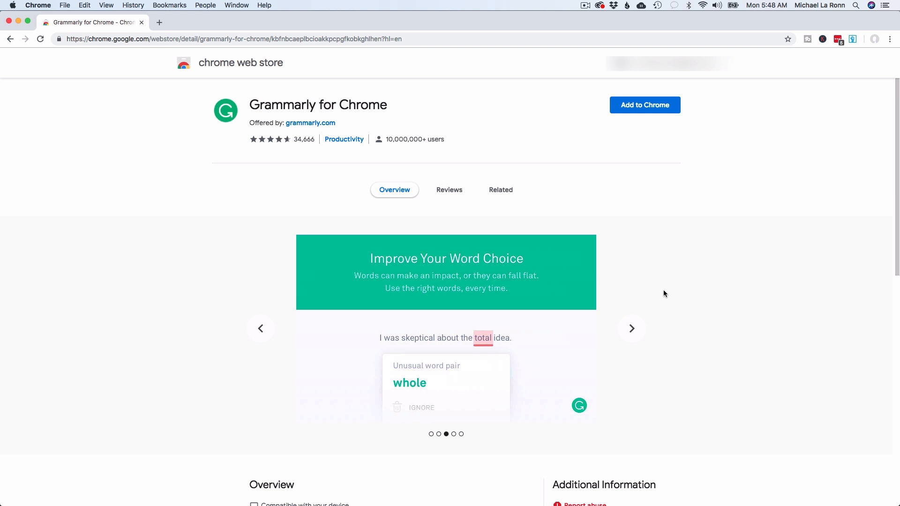
{"action": "mouse_move", "coordinate": [665, 289]}
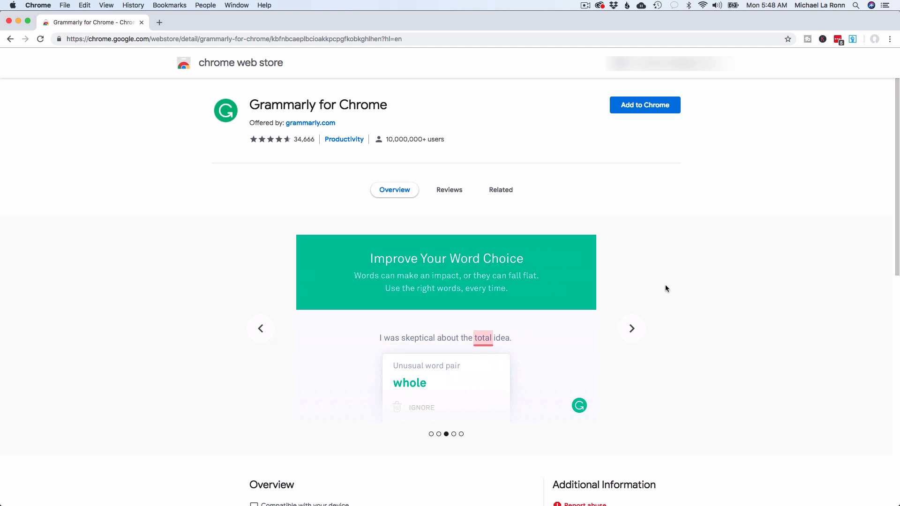
{"action": "left_click", "coordinate": [632, 328]}
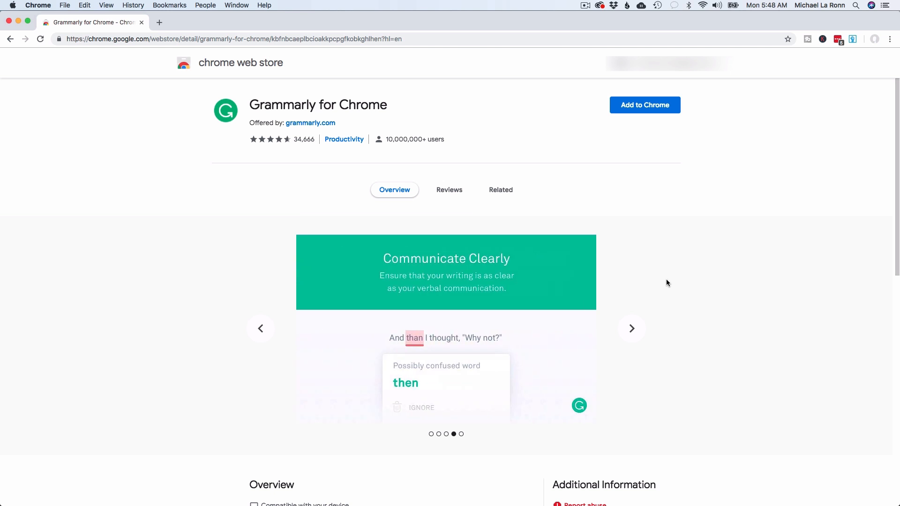
{"action": "mouse_move", "coordinate": [658, 111]}
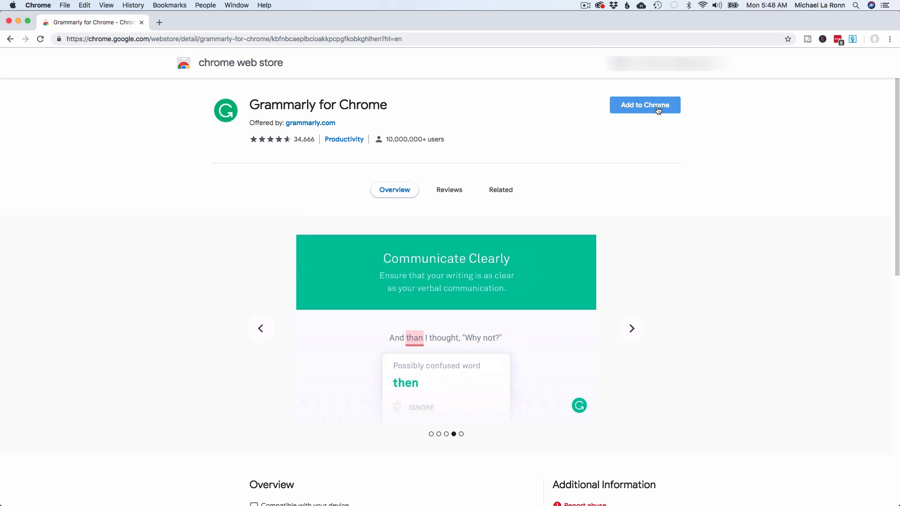
{"action": "left_click", "coordinate": [645, 105]}
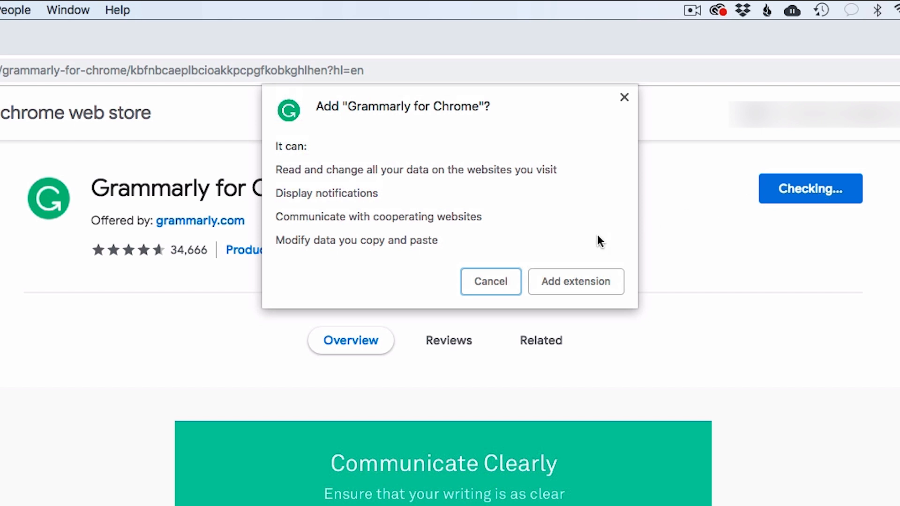
{"action": "left_click", "coordinate": [576, 281]}
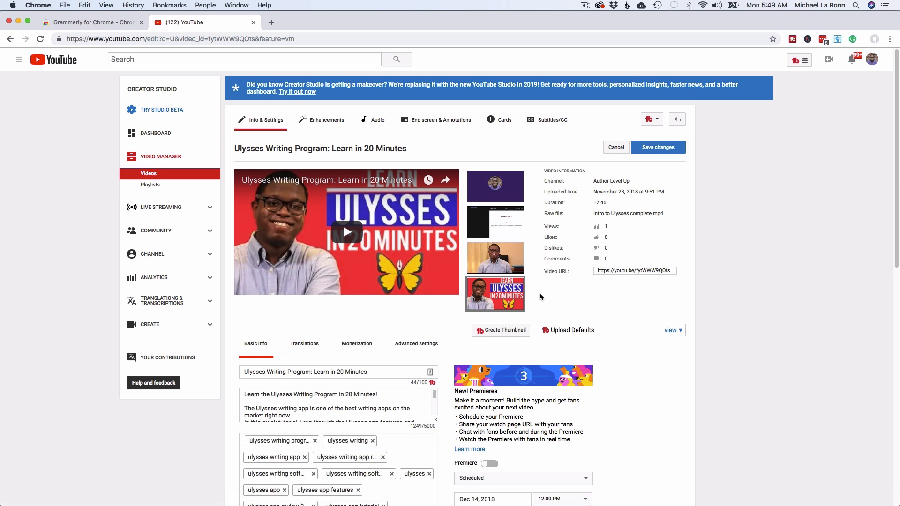
Step: Scroll the YouTube page, start Grammarly's quick tour and advance to personalization
{"action": "scroll", "scroll_direction": "down", "scroll_amount": 3}
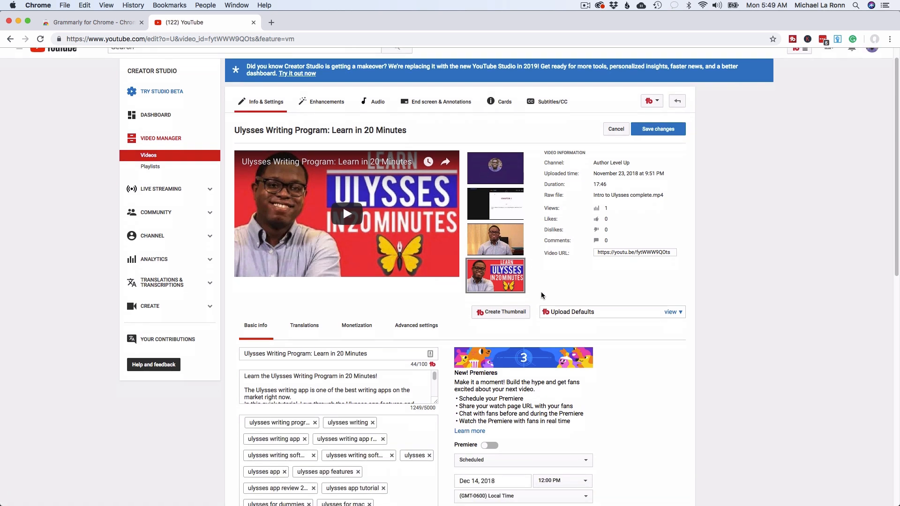
{"action": "scroll", "scroll_direction": "down", "scroll_amount": 3}
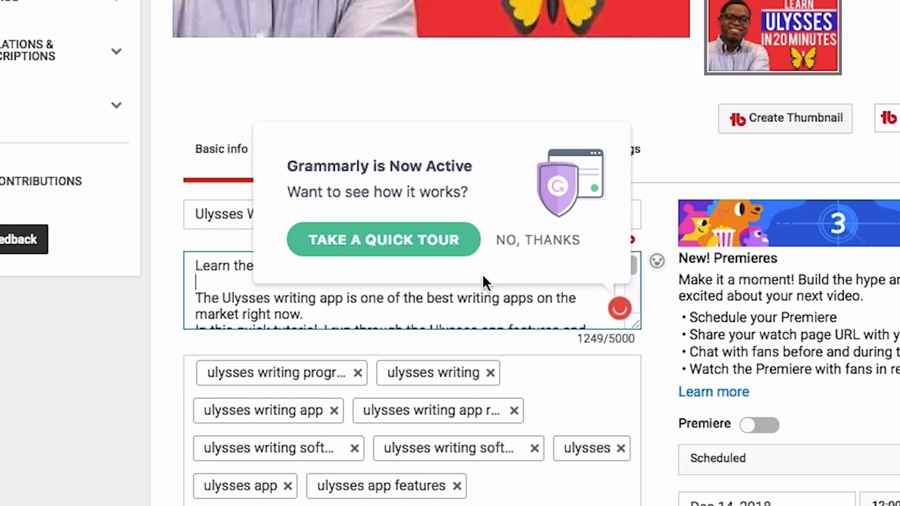
{"action": "mouse_move", "coordinate": [447, 259]}
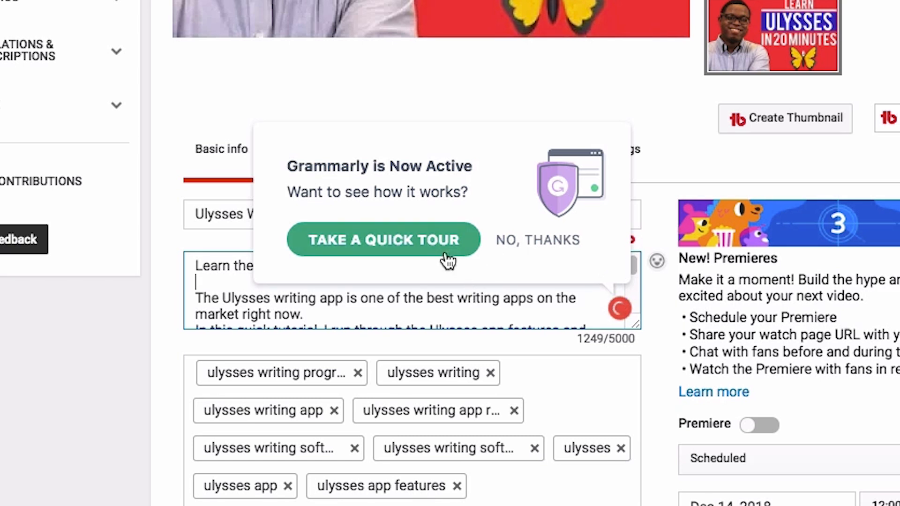
{"action": "mouse_move", "coordinate": [434, 245]}
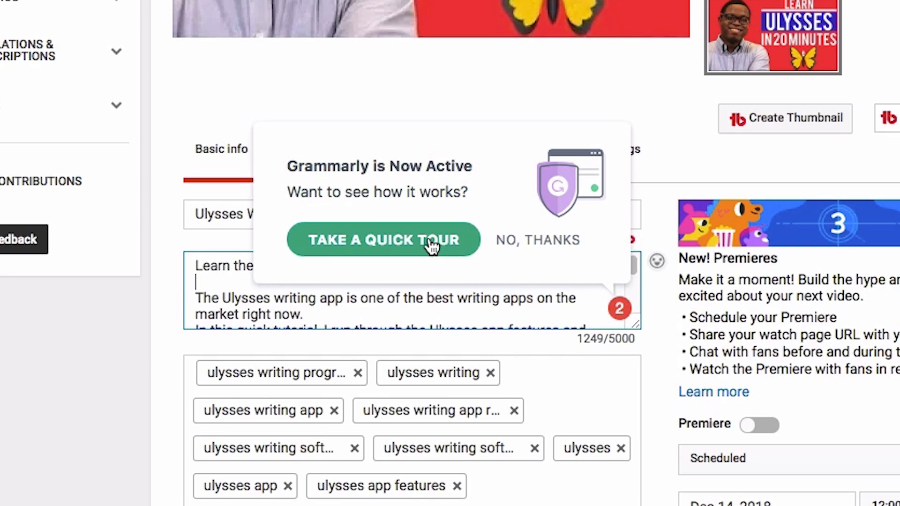
{"action": "left_click", "coordinate": [383, 240]}
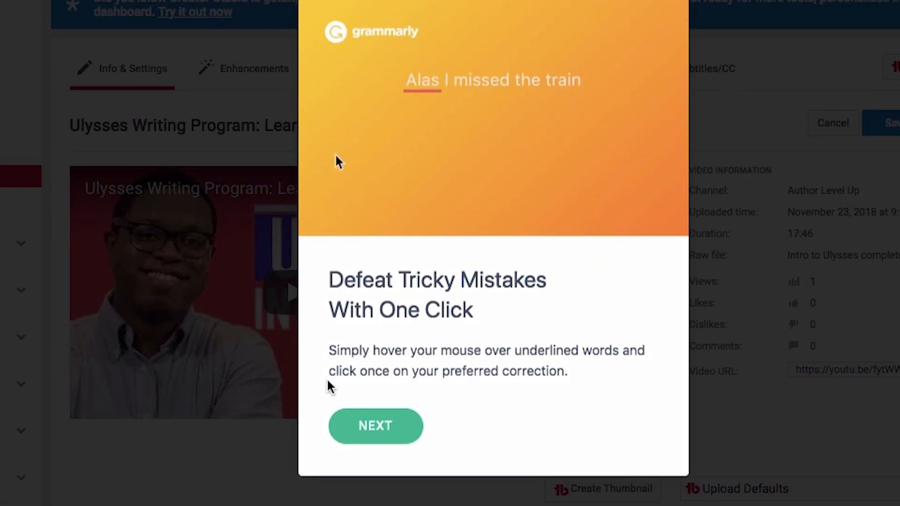
{"action": "mouse_move", "coordinate": [422, 79]}
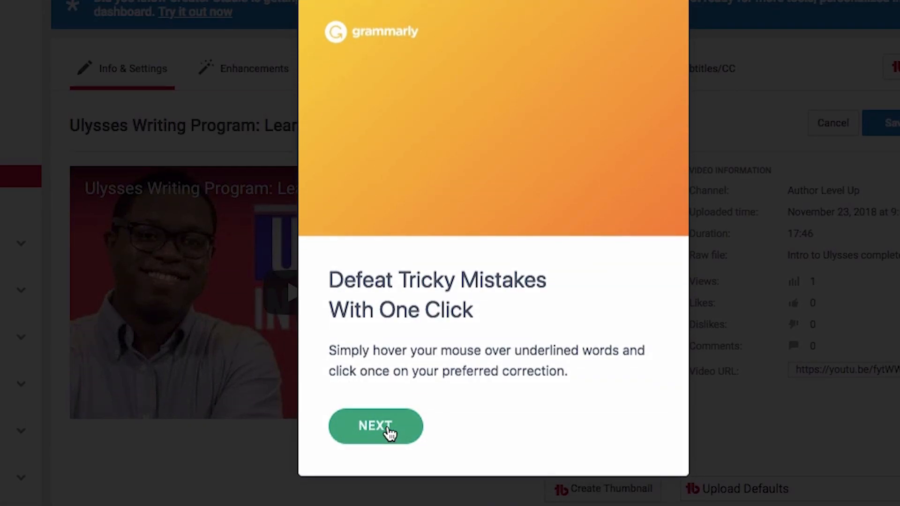
{"action": "mouse_move", "coordinate": [489, 80]}
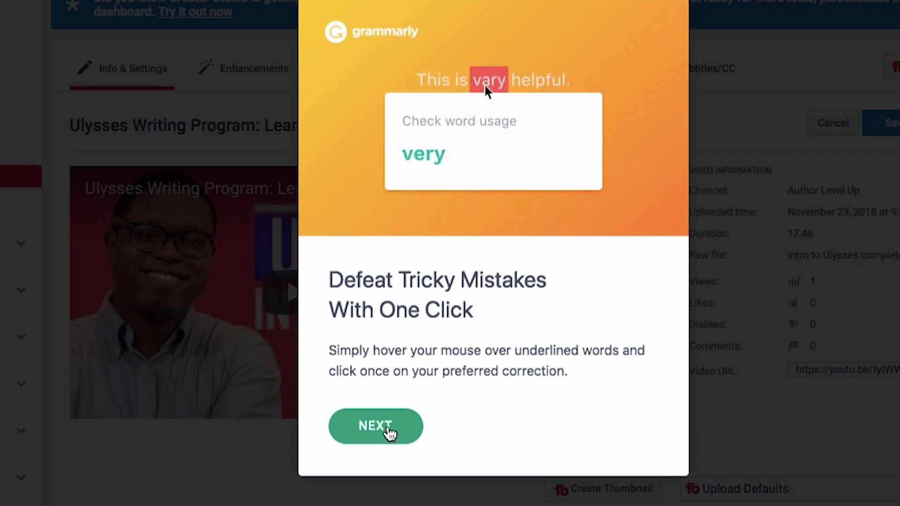
{"action": "left_click", "coordinate": [375, 426]}
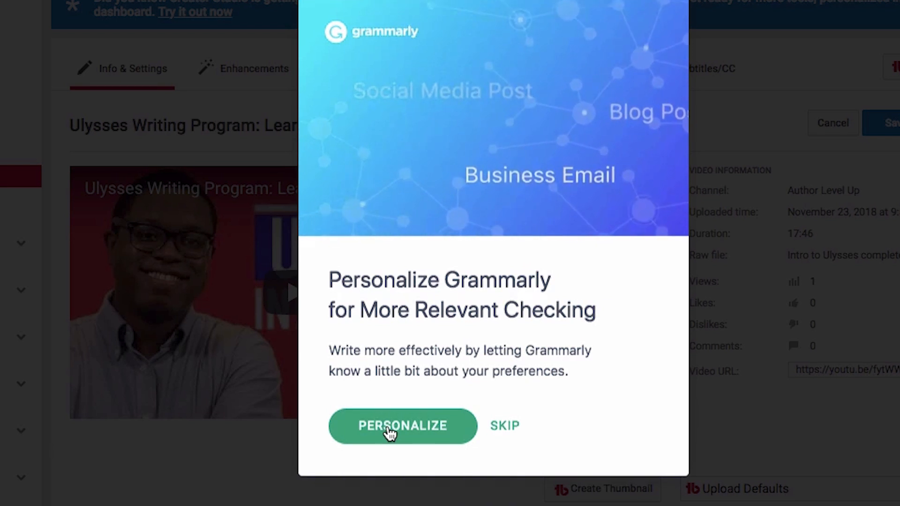
Step: Save preferences: other projects, American English, advanced grammar skills
{"action": "left_click", "coordinate": [402, 426]}
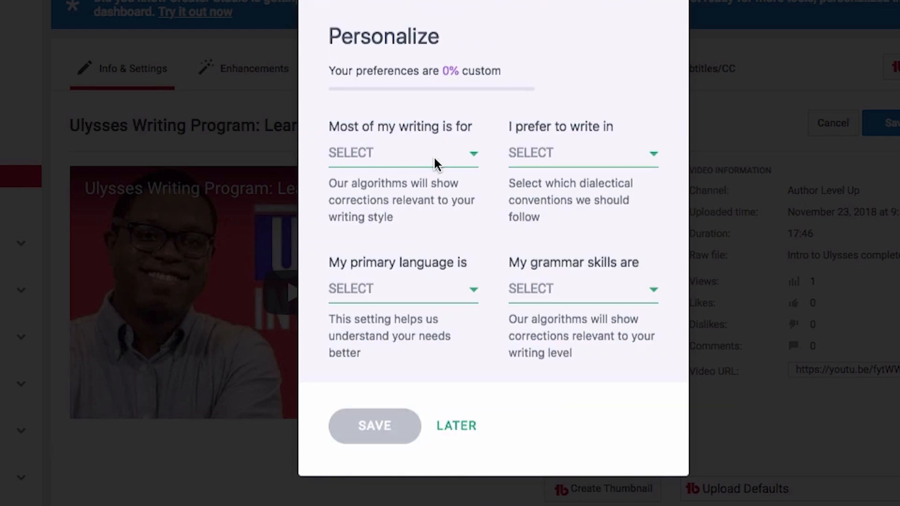
{"action": "left_click", "coordinate": [402, 153]}
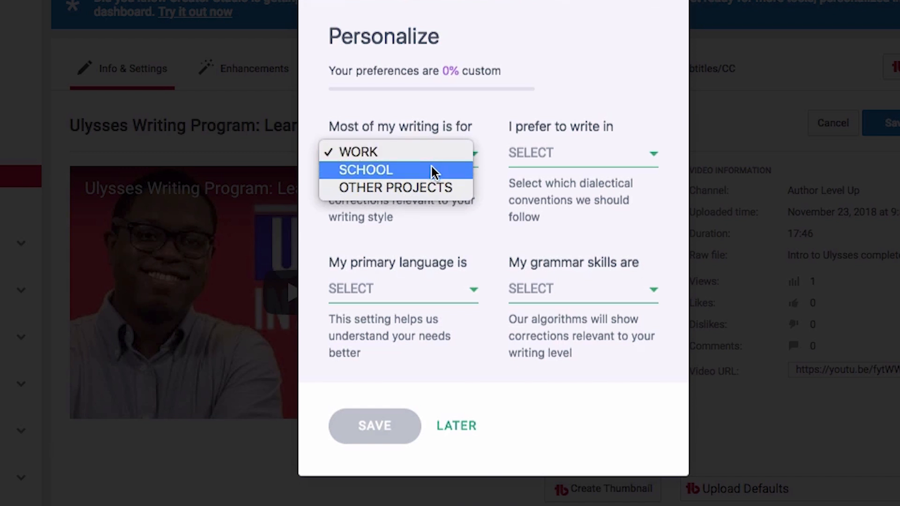
{"action": "left_click", "coordinate": [395, 188]}
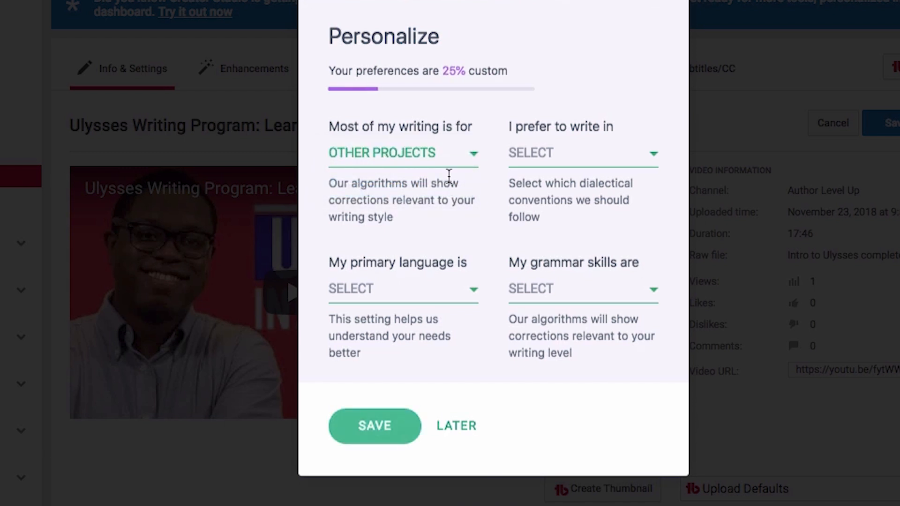
{"action": "left_click", "coordinate": [582, 152]}
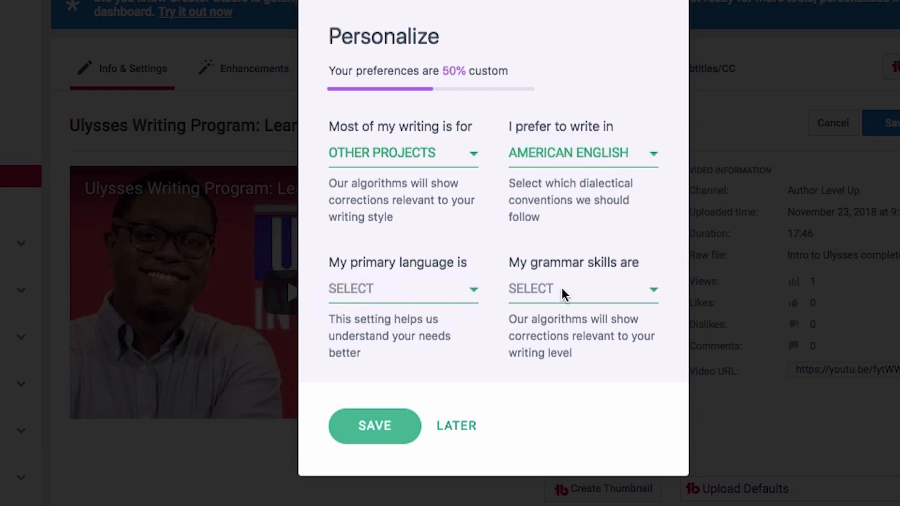
{"action": "left_click", "coordinate": [580, 289]}
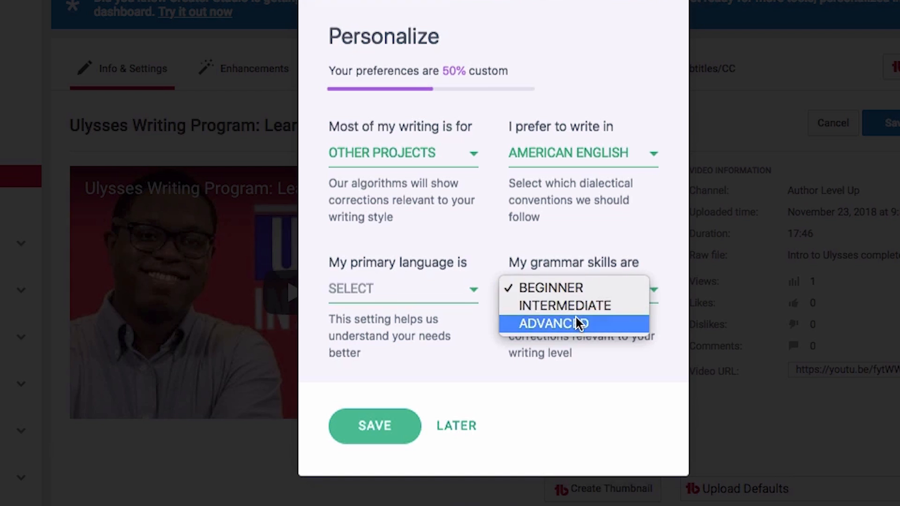
{"action": "left_click", "coordinate": [552, 323]}
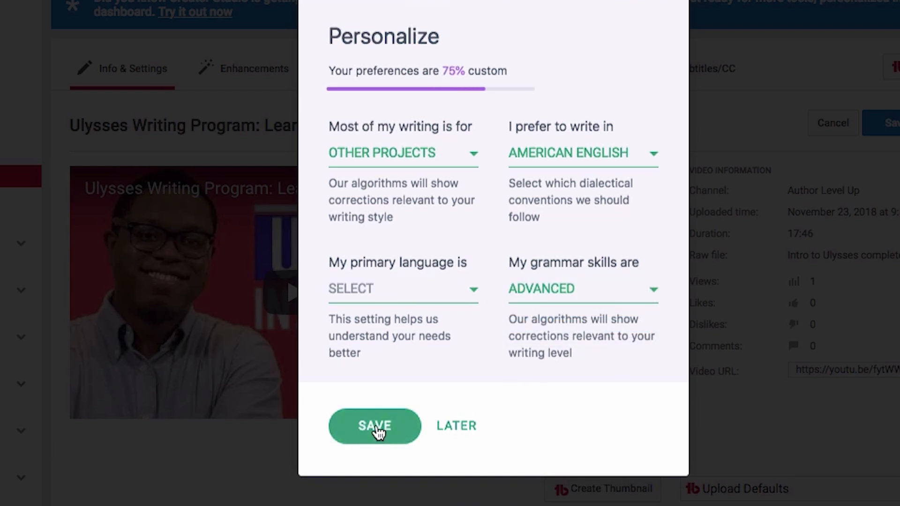
{"action": "left_click", "coordinate": [375, 426]}
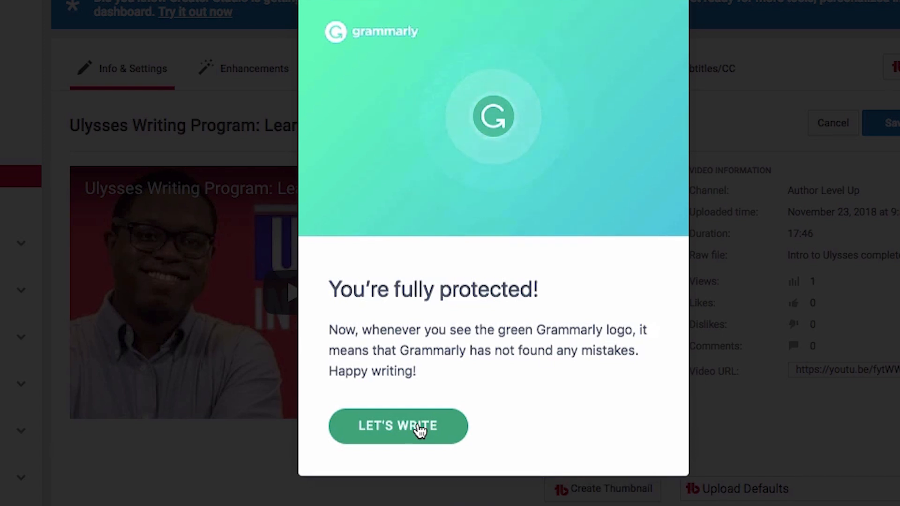
Step: Dismiss the confirmation and change 'easy' to 'easily' in the video description
{"action": "left_click", "coordinate": [398, 426]}
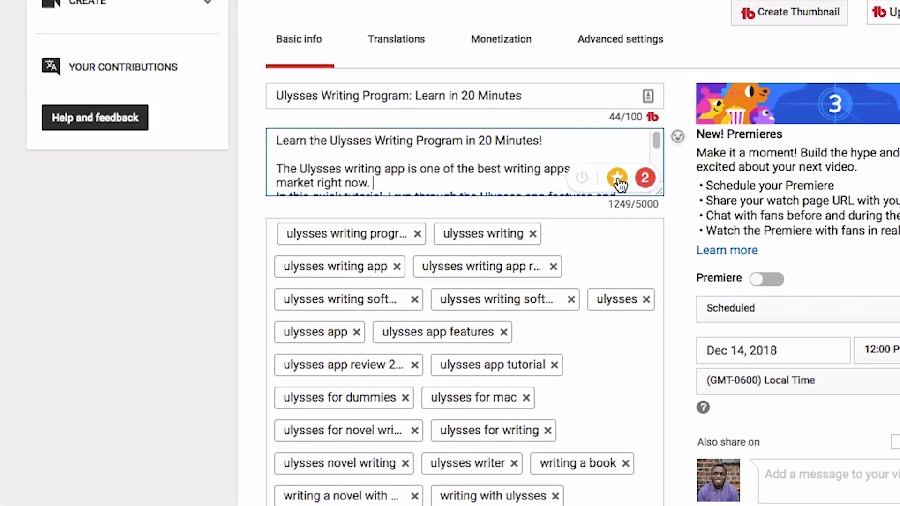
{"action": "scroll", "scroll_direction": "down", "scroll_amount": 3}
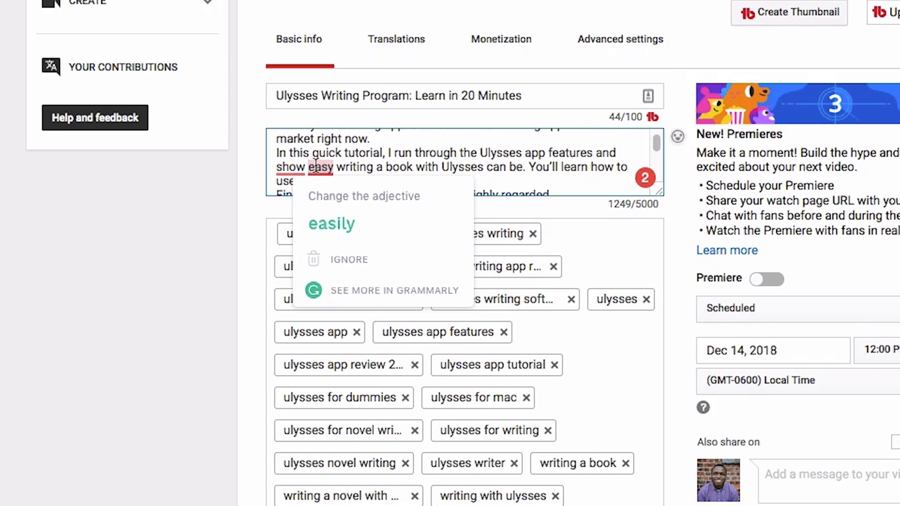
{"action": "left_click", "coordinate": [332, 223]}
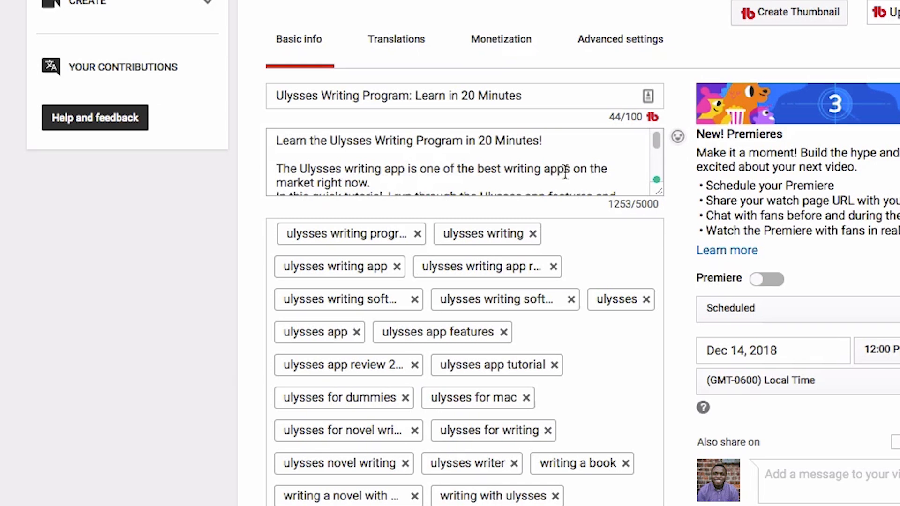
{"action": "mouse_move", "coordinate": [581, 192]}
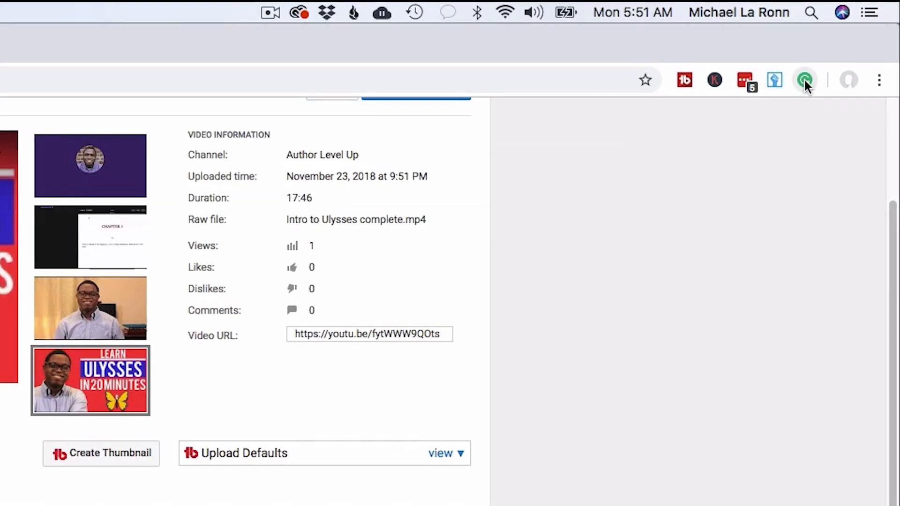
Step: Open the Grammarly toolbar panel showing grammar and spelling checks on for youtube.com
{"action": "left_click", "coordinate": [804, 79]}
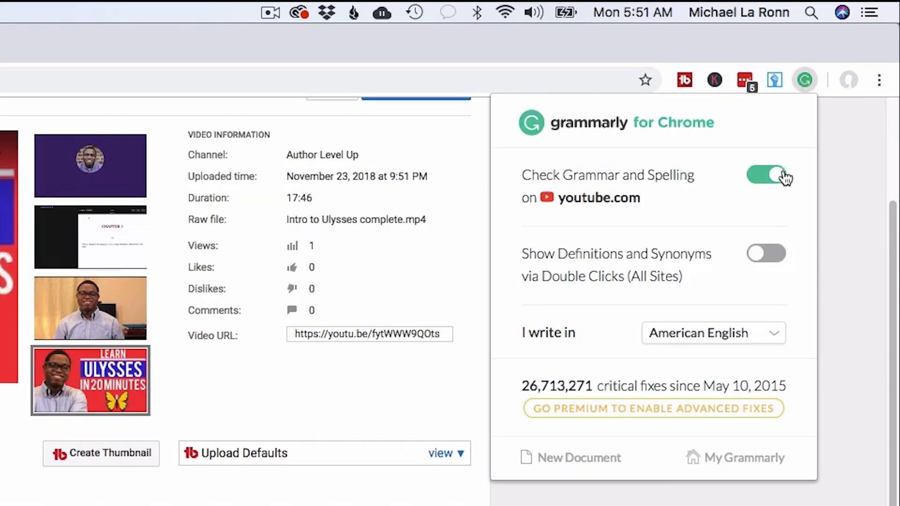
{"action": "mouse_move", "coordinate": [791, 206]}
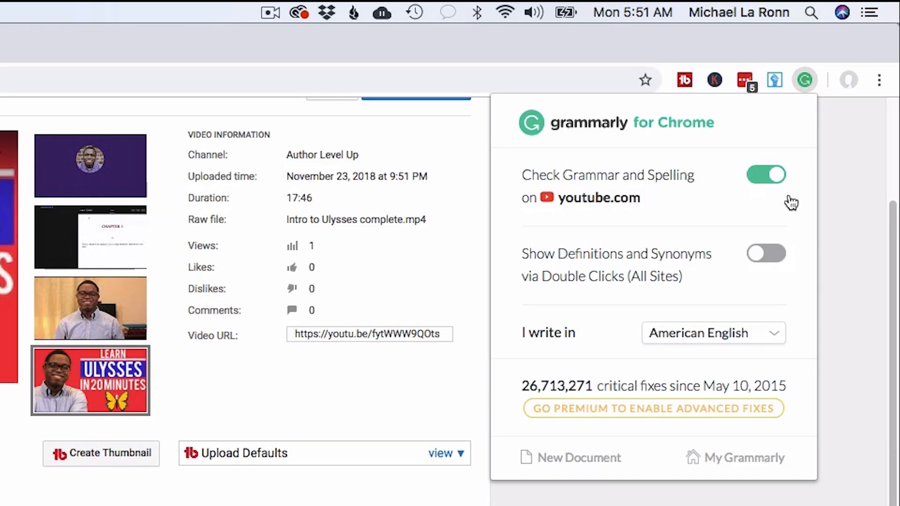
{"action": "mouse_move", "coordinate": [776, 183]}
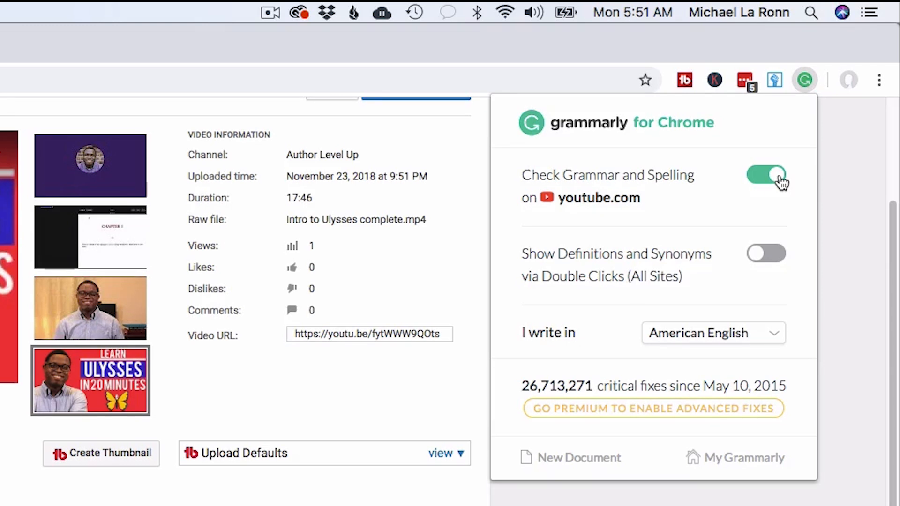
{"action": "mouse_move", "coordinate": [784, 363]}
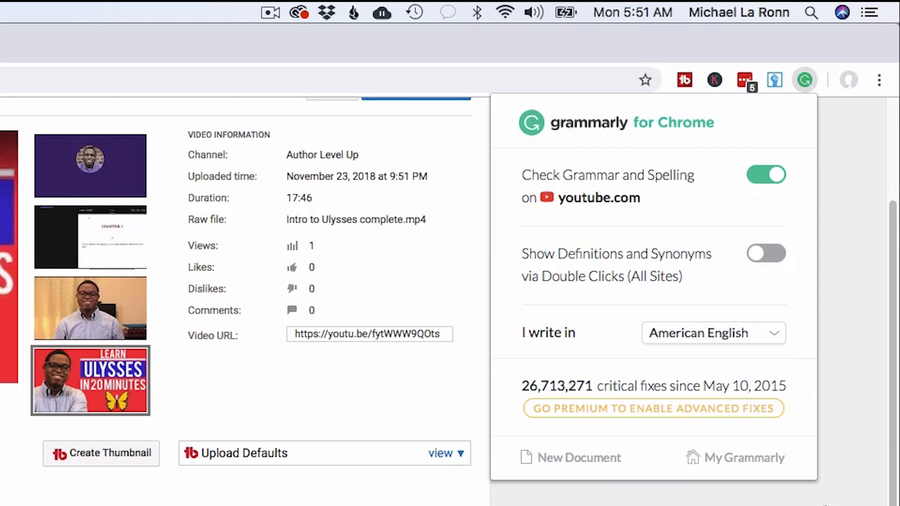
{"action": "mouse_move", "coordinate": [757, 458]}
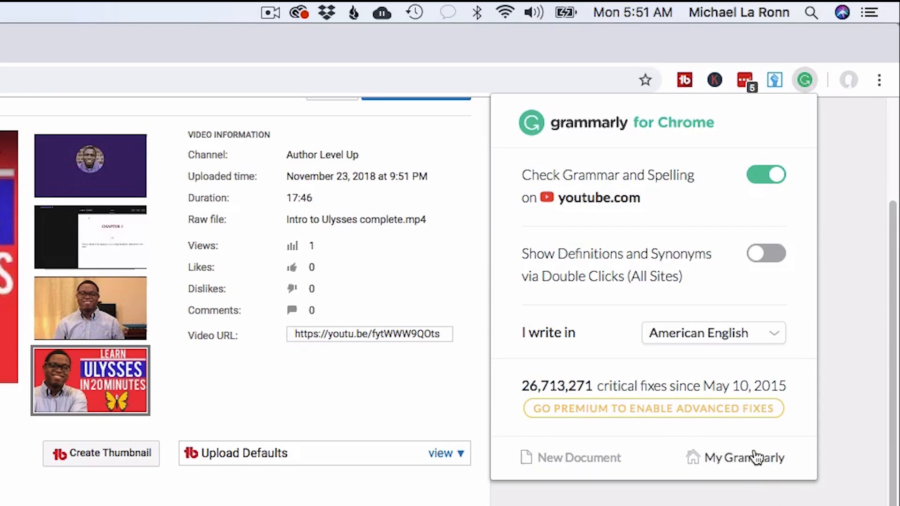
{"action": "mouse_move", "coordinate": [772, 500]}
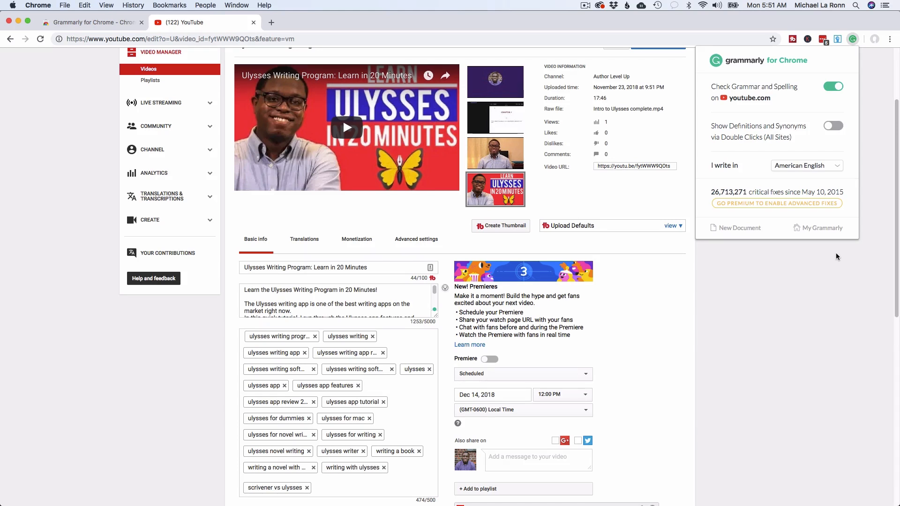
Step: Open Writing Struggles, fix the 'couple' and 'craft' alerts, and dismiss the business alert
{"action": "left_click", "coordinate": [822, 228]}
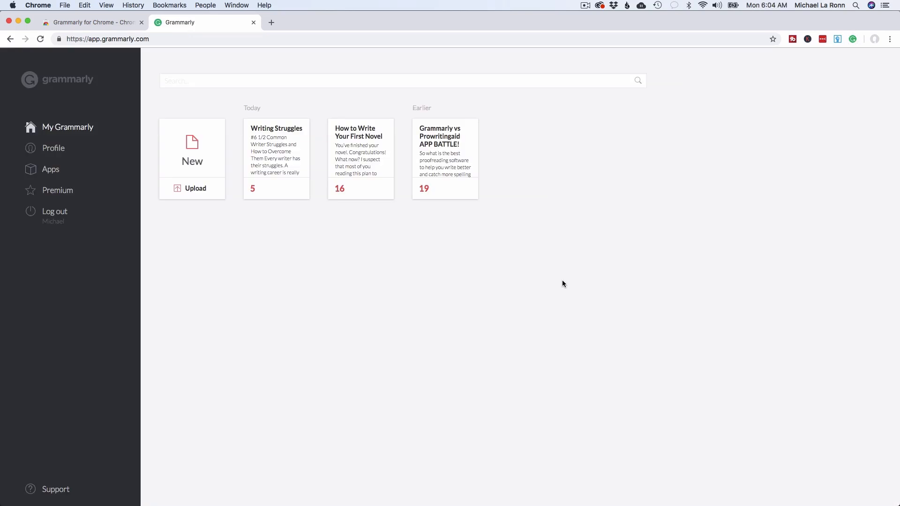
{"action": "mouse_move", "coordinate": [566, 288]}
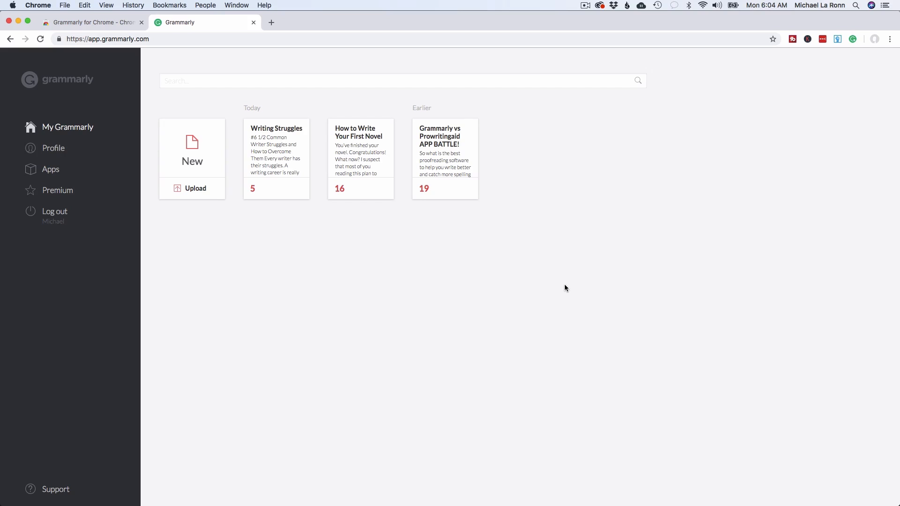
{"action": "mouse_move", "coordinate": [562, 287]}
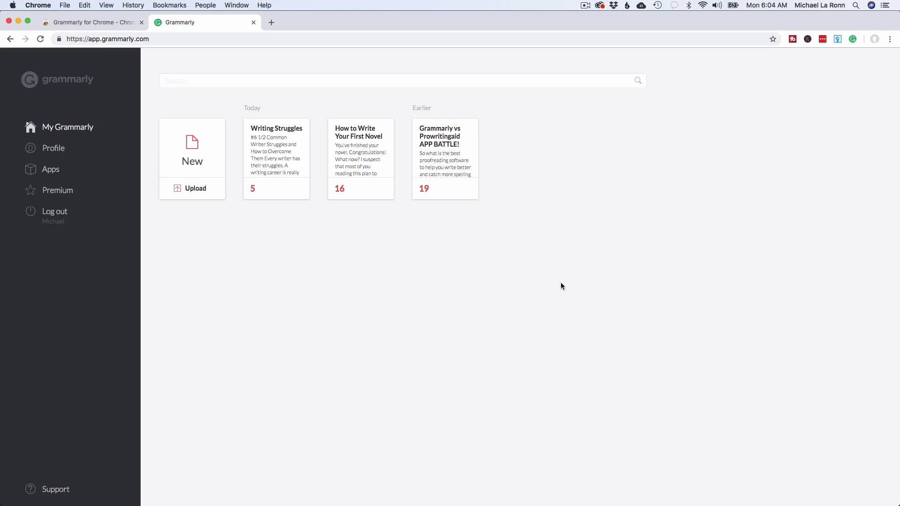
{"action": "mouse_move", "coordinate": [284, 155]}
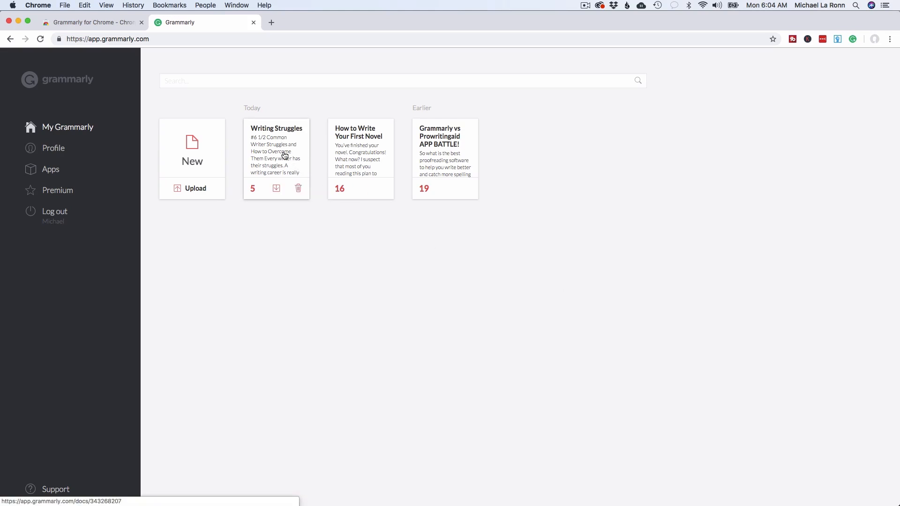
{"action": "left_click", "coordinate": [276, 150]}
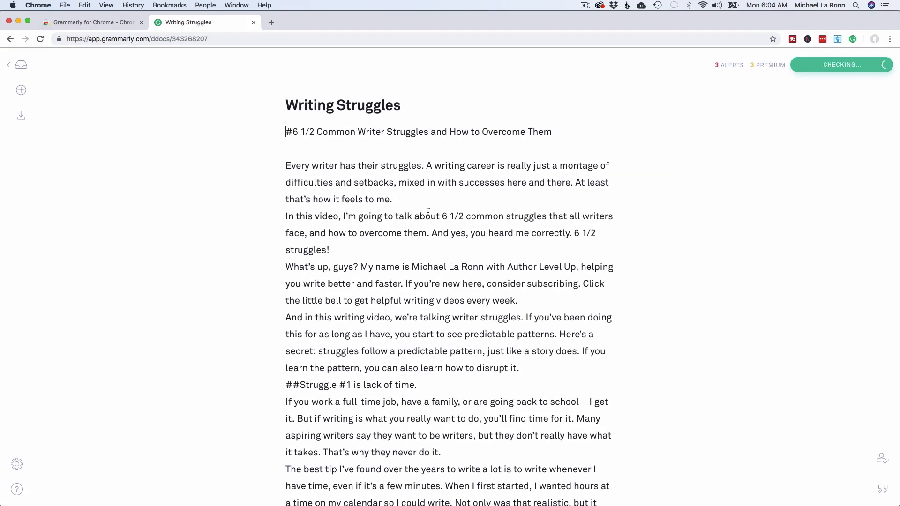
{"action": "mouse_move", "coordinate": [714, 182]}
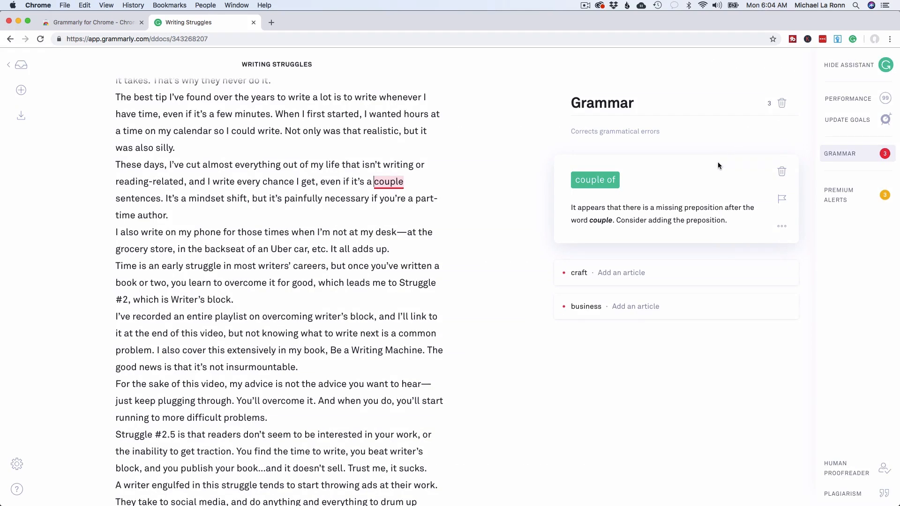
{"action": "mouse_move", "coordinate": [595, 180]}
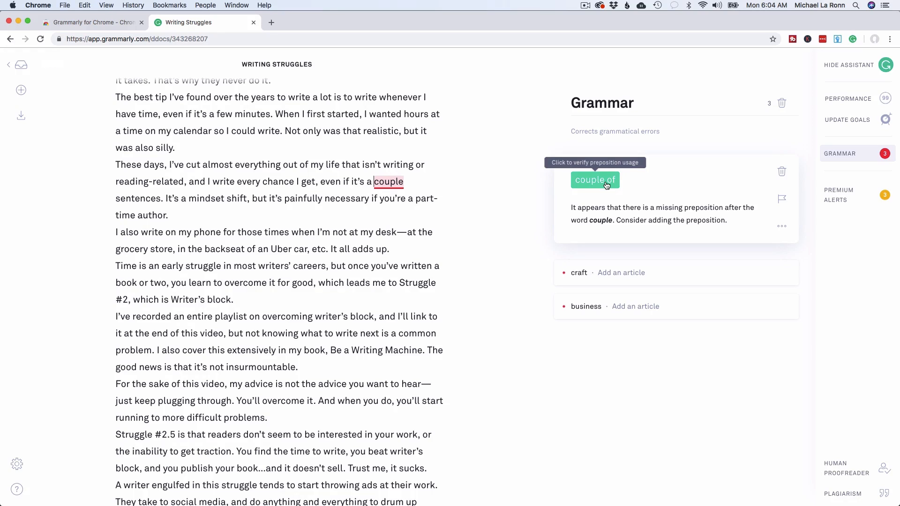
{"action": "mouse_move", "coordinate": [600, 183]}
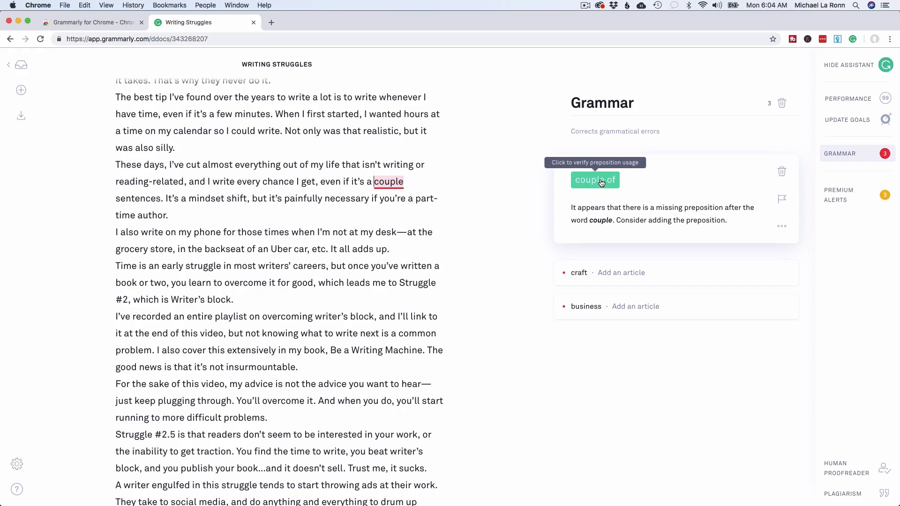
{"action": "left_click", "coordinate": [595, 180]}
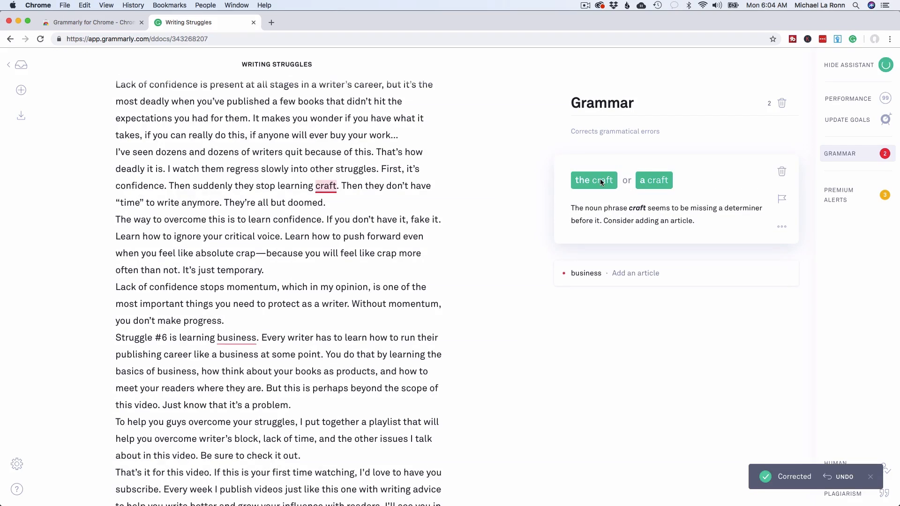
{"action": "mouse_move", "coordinate": [593, 180]}
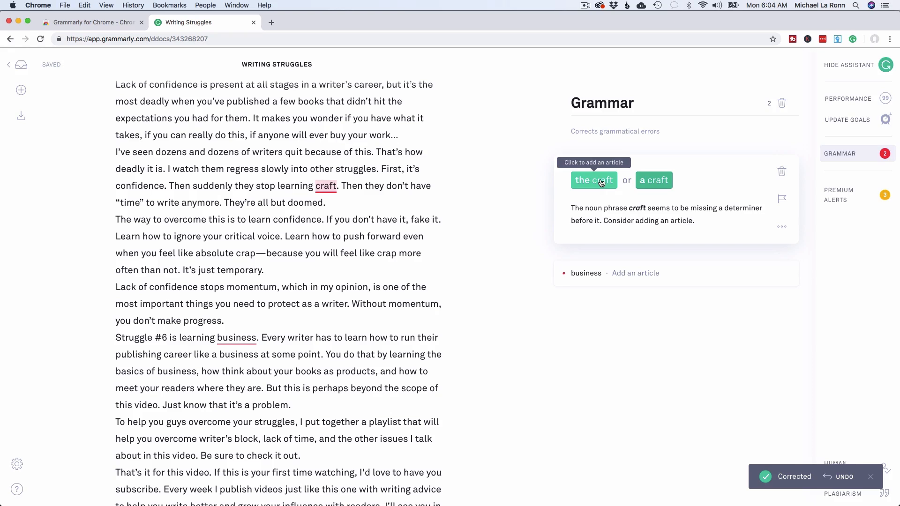
{"action": "left_click", "coordinate": [594, 180]}
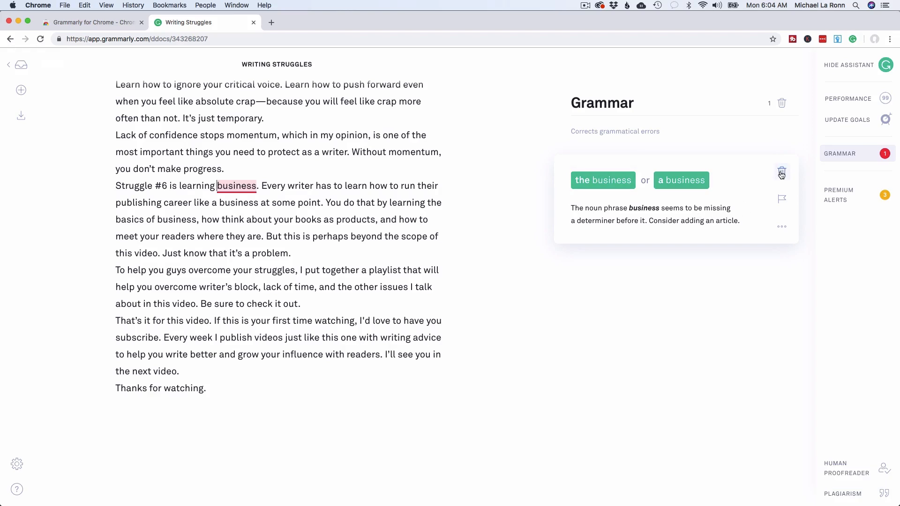
{"action": "left_click", "coordinate": [781, 173]}
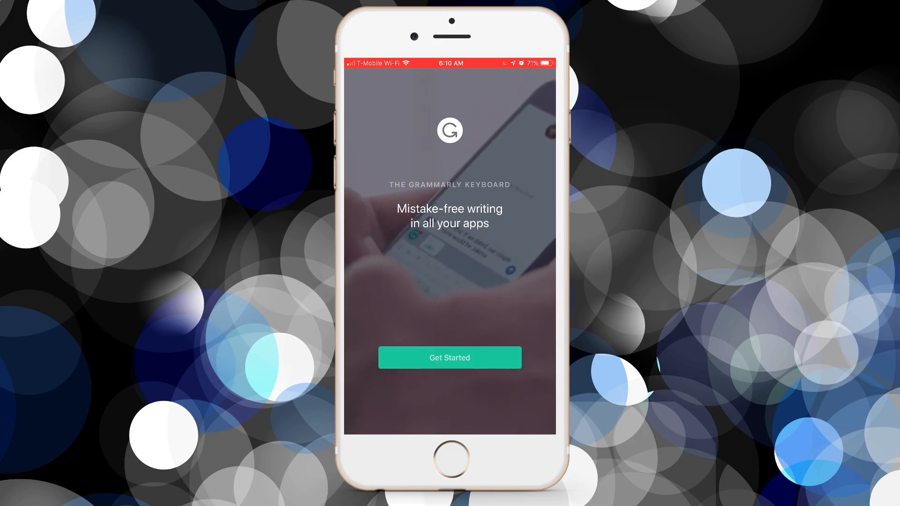
Step: Set up the Grammarly keyboard, enabling it and granting full access
{"action": "left_click", "coordinate": [450, 358]}
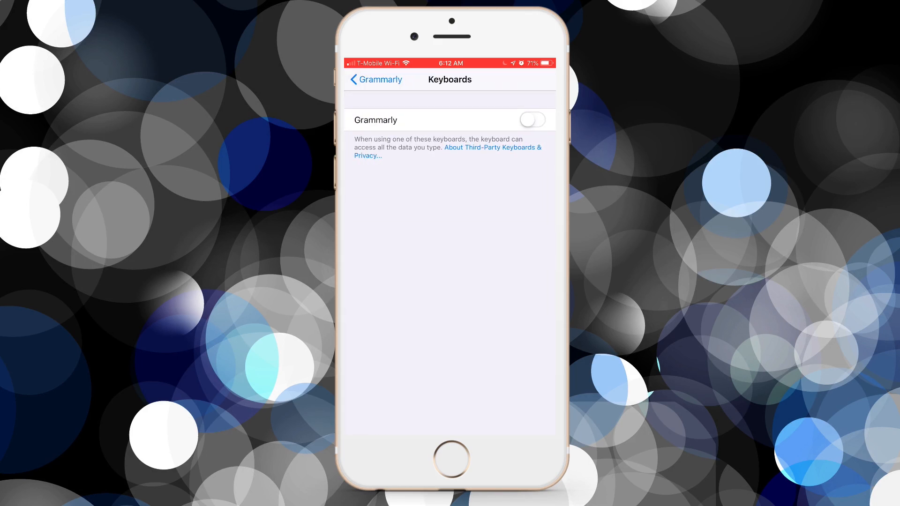
{"action": "left_click", "coordinate": [531, 120]}
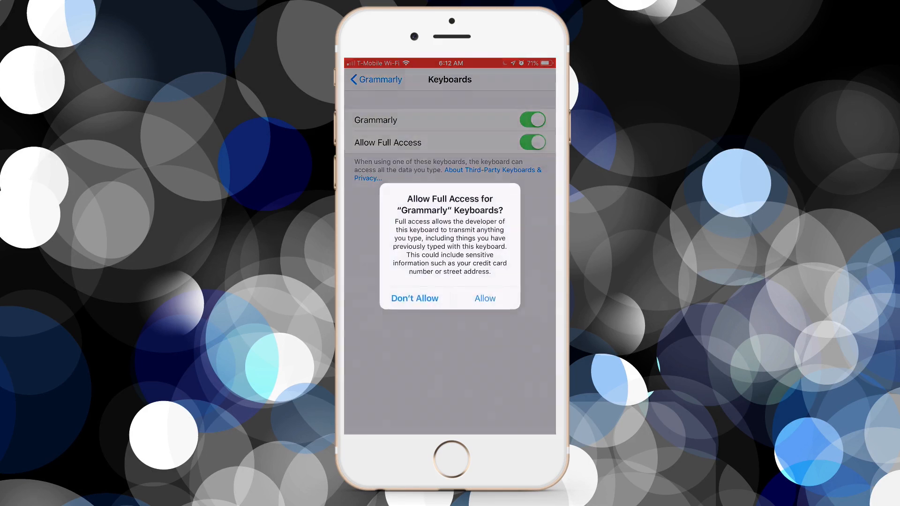
{"action": "left_click", "coordinate": [484, 298]}
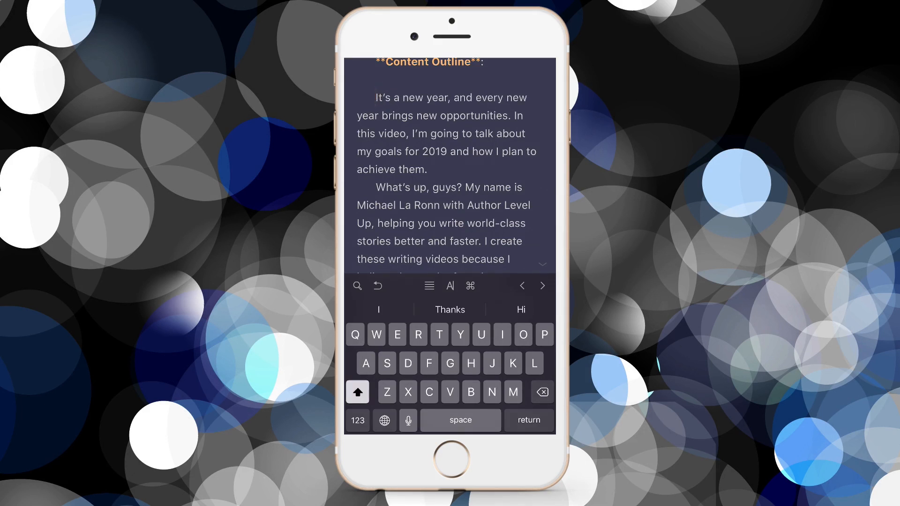
Step: Switch the Ulysses keyboard to the Grammarly keyboard
{"action": "left_click", "coordinate": [384, 420]}
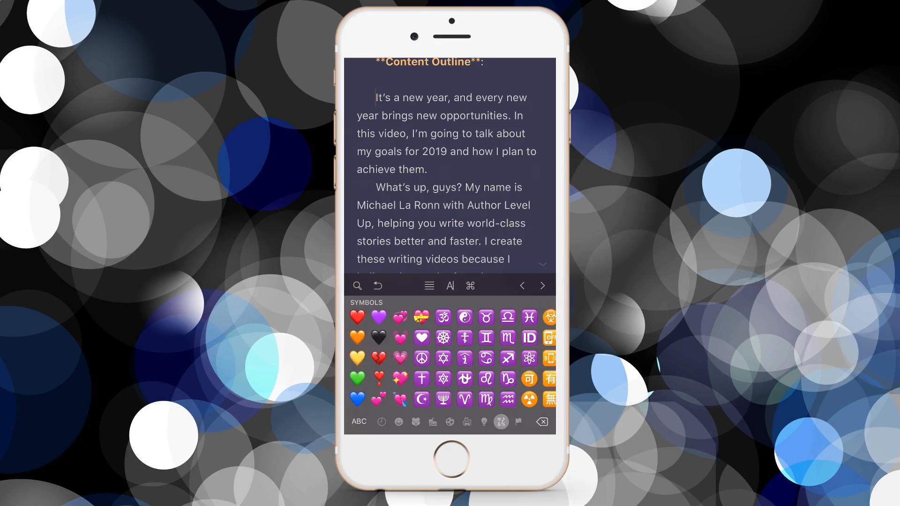
{"action": "left_click", "coordinate": [358, 422]}
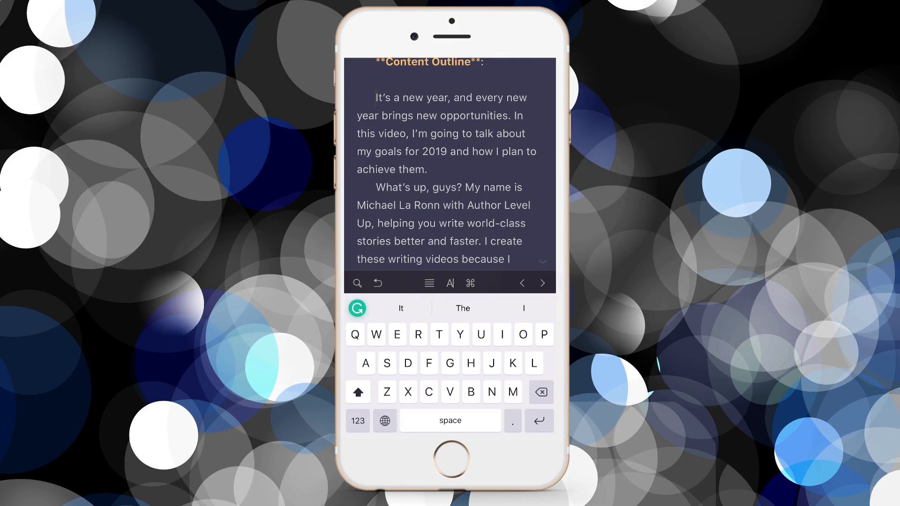
{"action": "scroll", "scroll_direction": "up", "scroll_amount": 3}
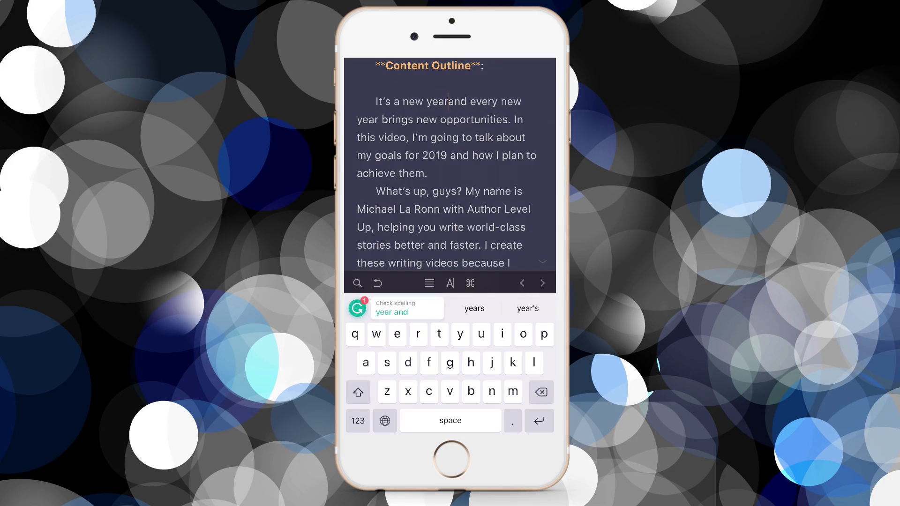
Step: Type 'Every time it comes around, it makes…', accepting the 'around' spelling fix
{"action": "left_click", "coordinate": [451, 420]}
{"action": "type", "text": "."}
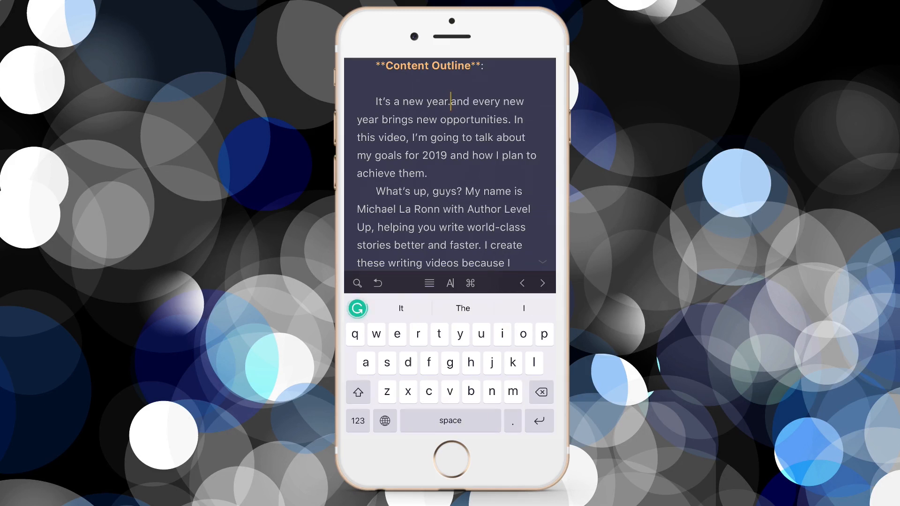
{"action": "type", "text": "Ev"}
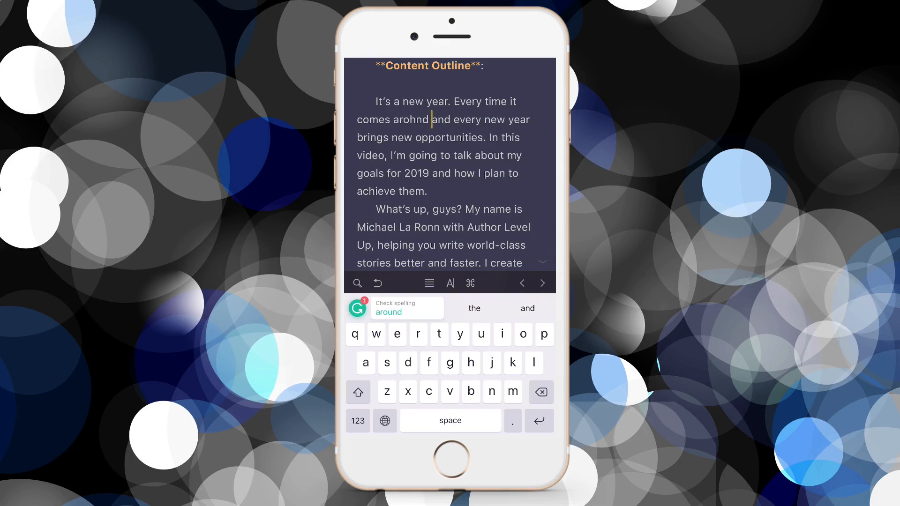
{"action": "left_click", "coordinate": [388, 312]}
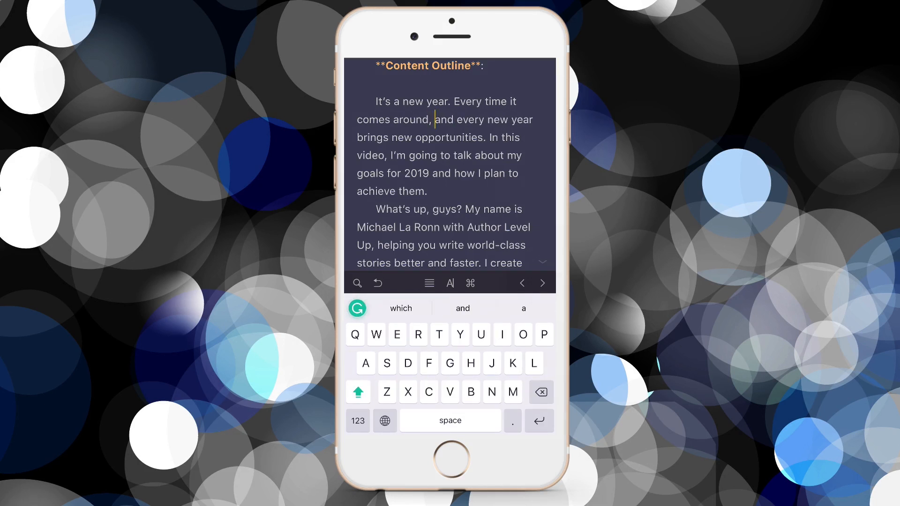
{"action": "type", "text": "IT MAK"}
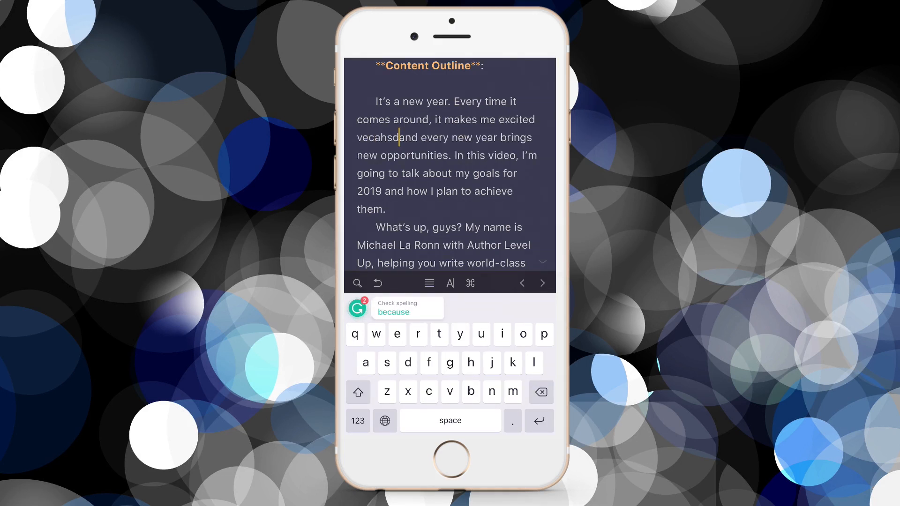
{"action": "left_click", "coordinate": [407, 308]}
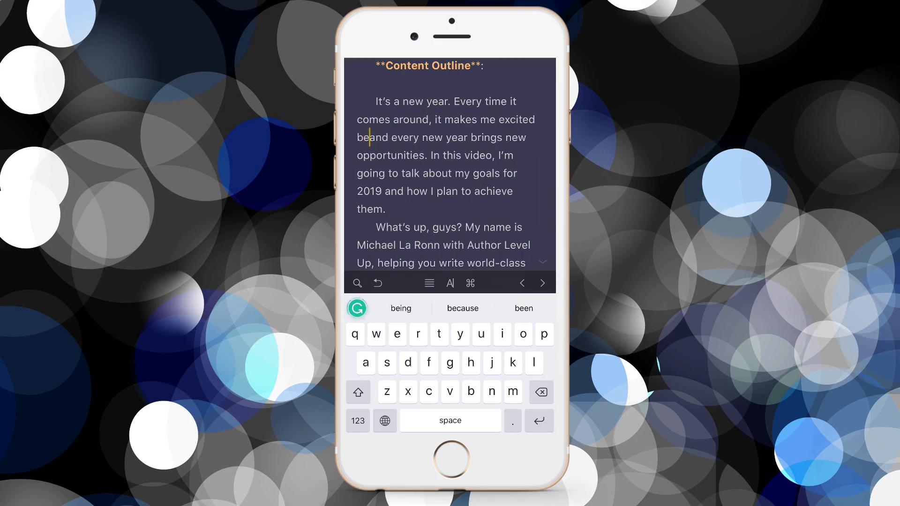
{"action": "left_click", "coordinate": [463, 309]}
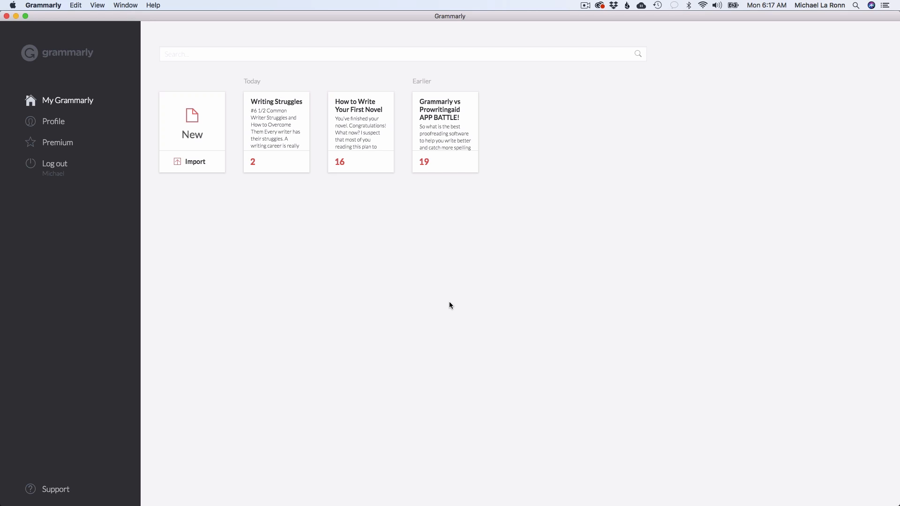
{"action": "mouse_move", "coordinate": [345, 235]}
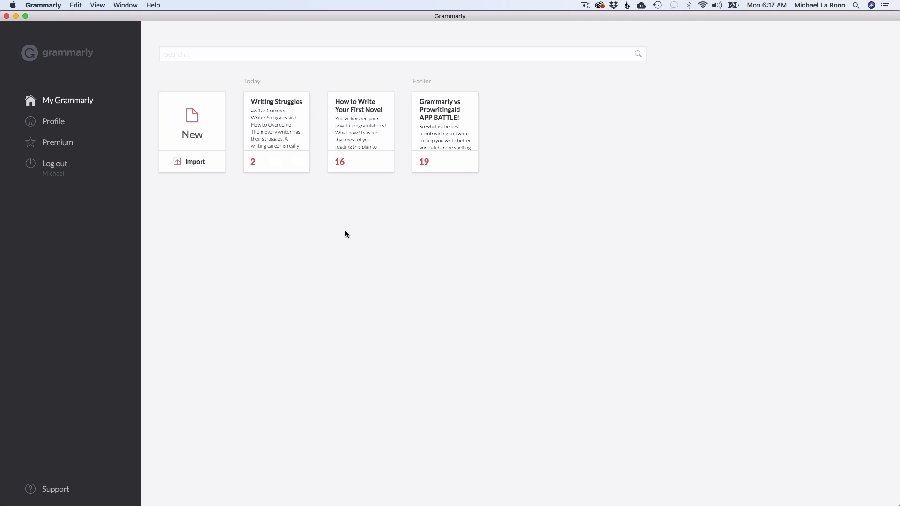
Step: Open the Writing Struggles document from the Mac app's document list
{"action": "left_click", "coordinate": [276, 123]}
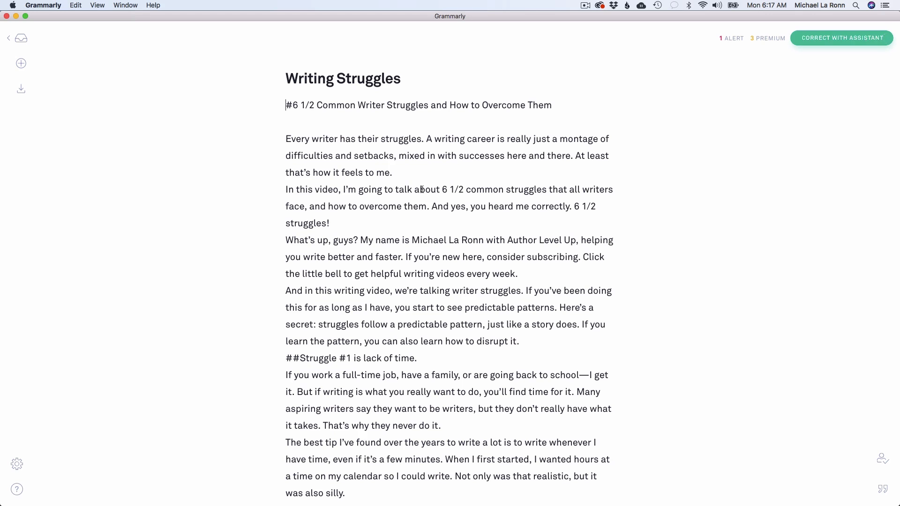
{"action": "mouse_move", "coordinate": [863, 43]}
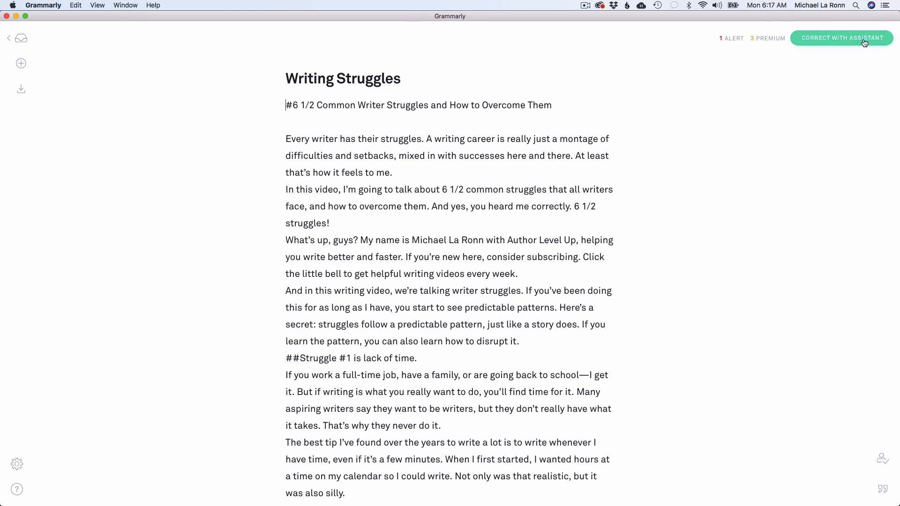
Step: Open the assistant and dismiss the article suggestion for 'business'
{"action": "left_click", "coordinate": [841, 38]}
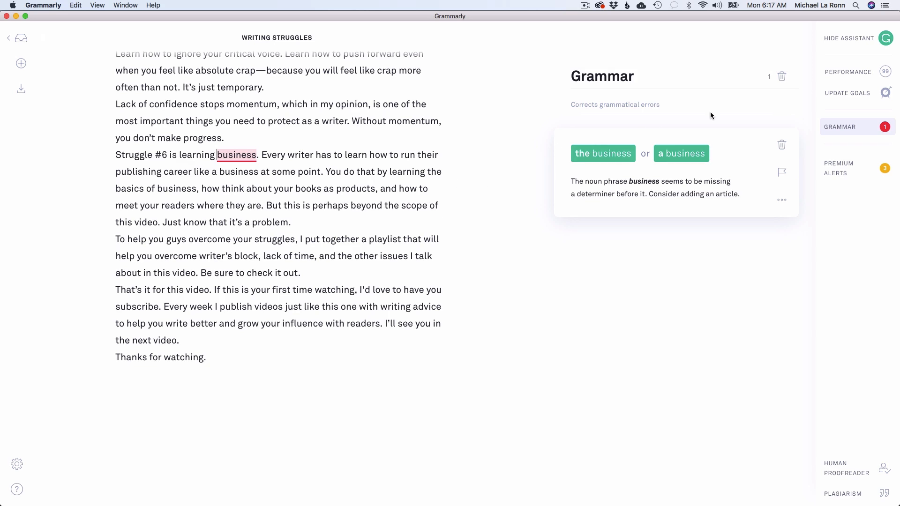
{"action": "mouse_move", "coordinate": [782, 144]}
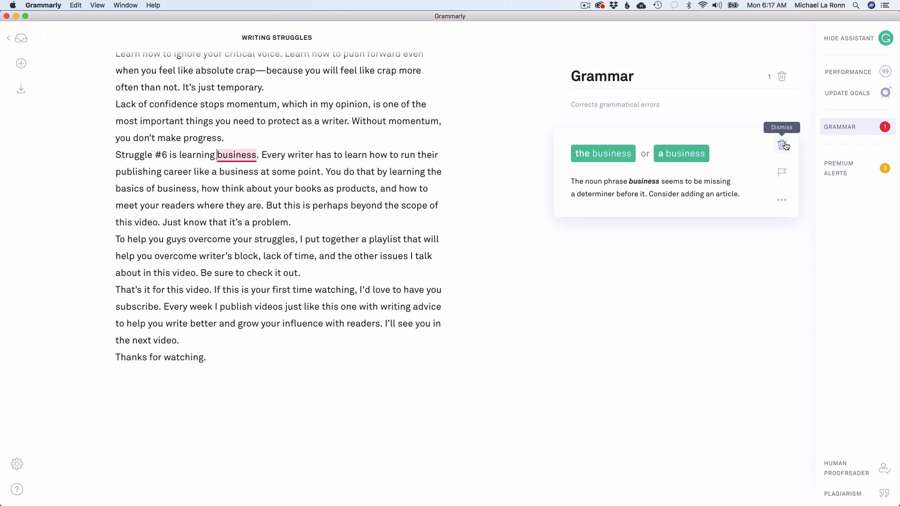
{"action": "left_click", "coordinate": [782, 145]}
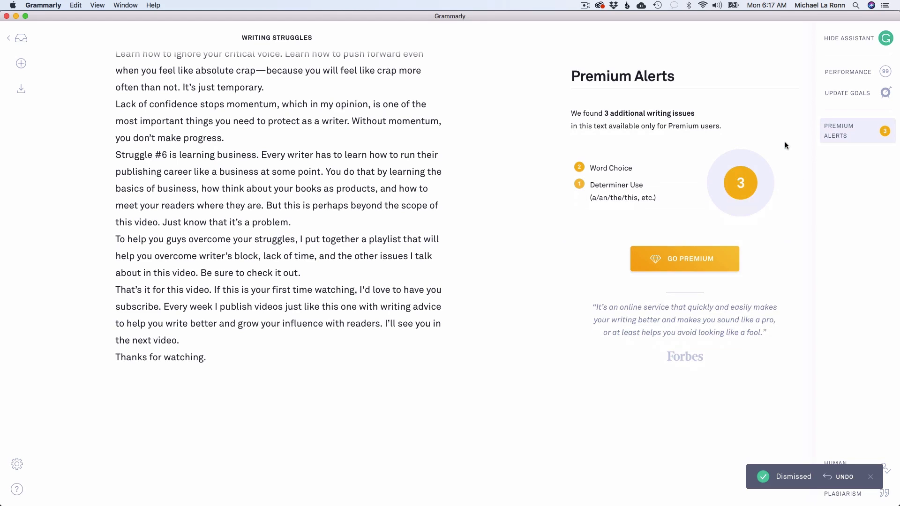